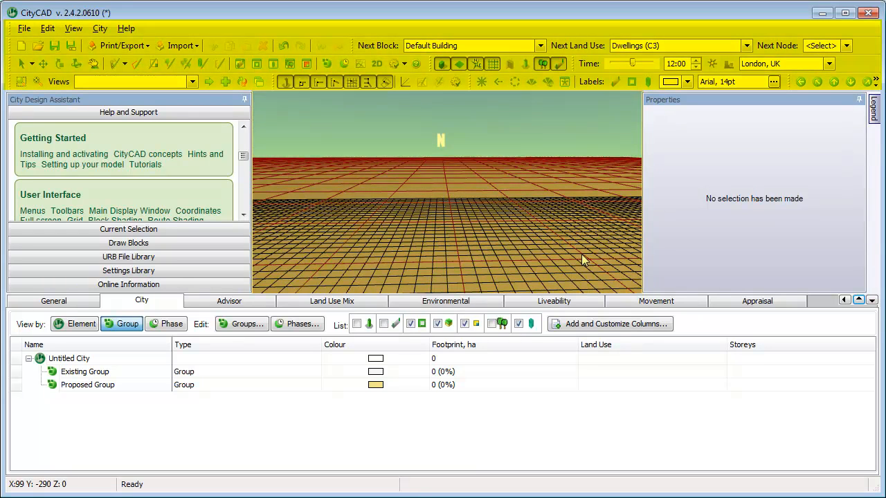
Collapse the analysis grid and reveal the Route, Multi-Route and Curved Multi-Route tools
click(360, 64)
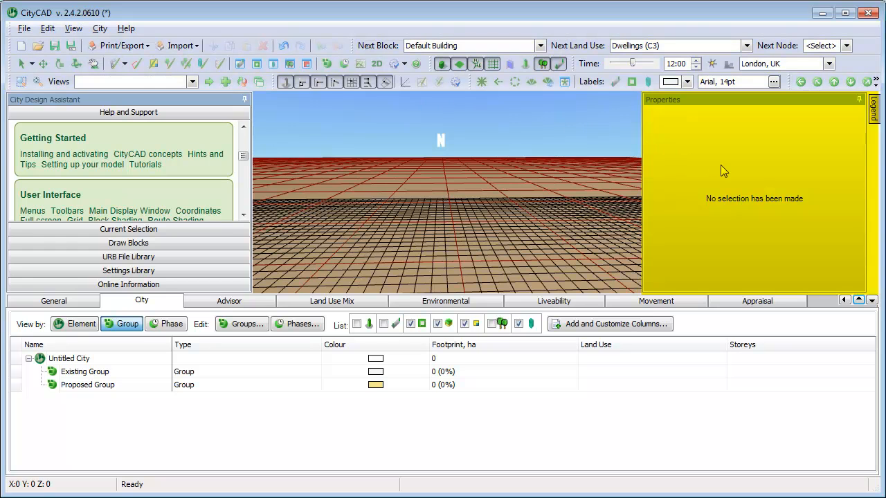
mouse_move(537, 177)
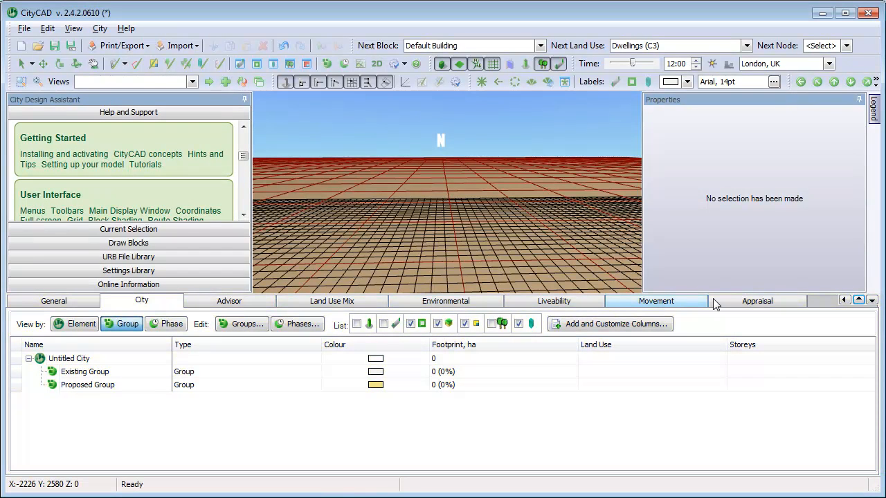
click(872, 299)
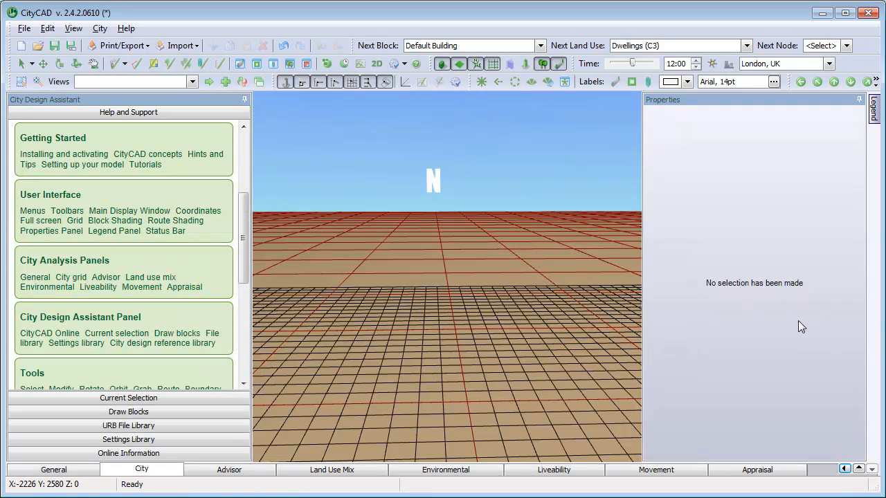
mouse_move(405, 202)
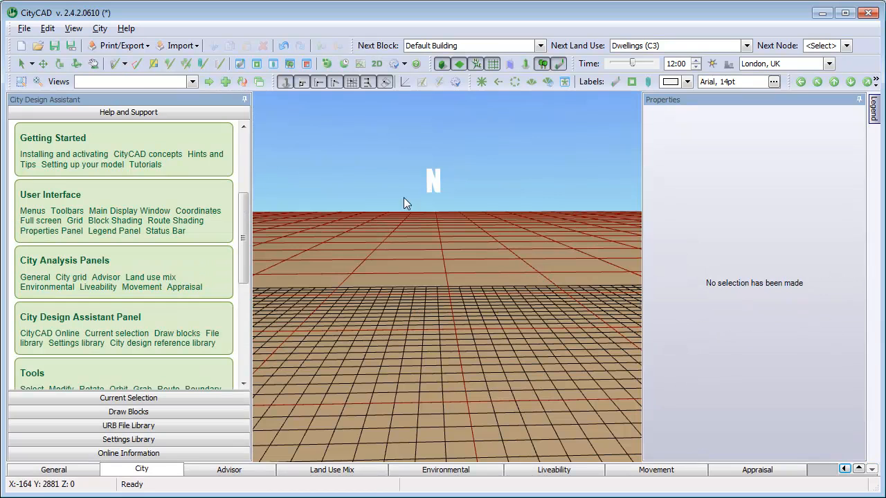
click(126, 63)
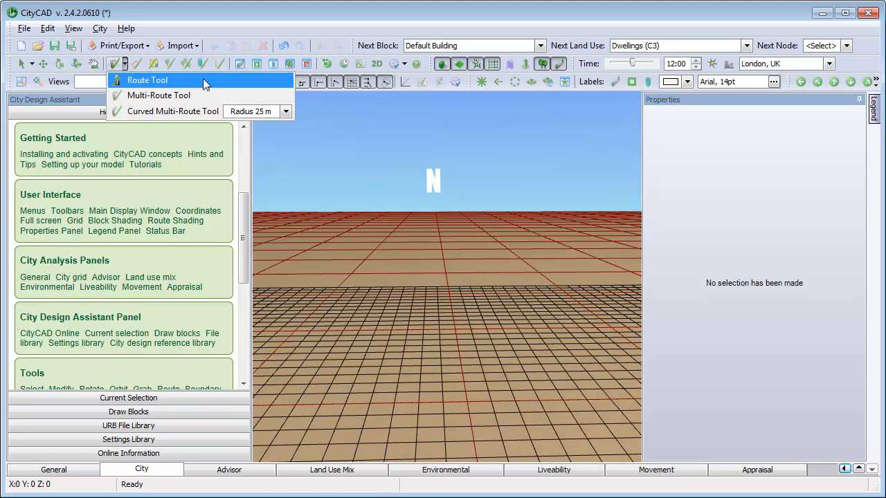
With the single Route tool, set Type to Larger Residential Street and Next Block to semi-detached or detached housing
click(147, 79)
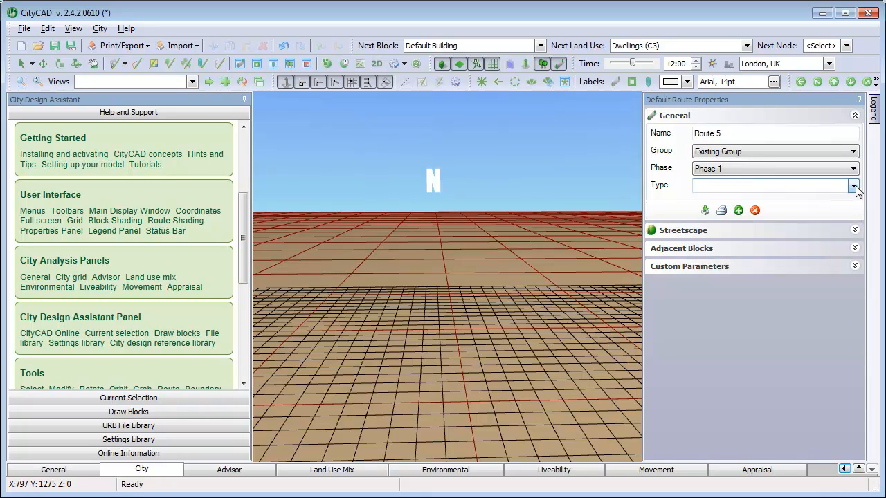
click(855, 186)
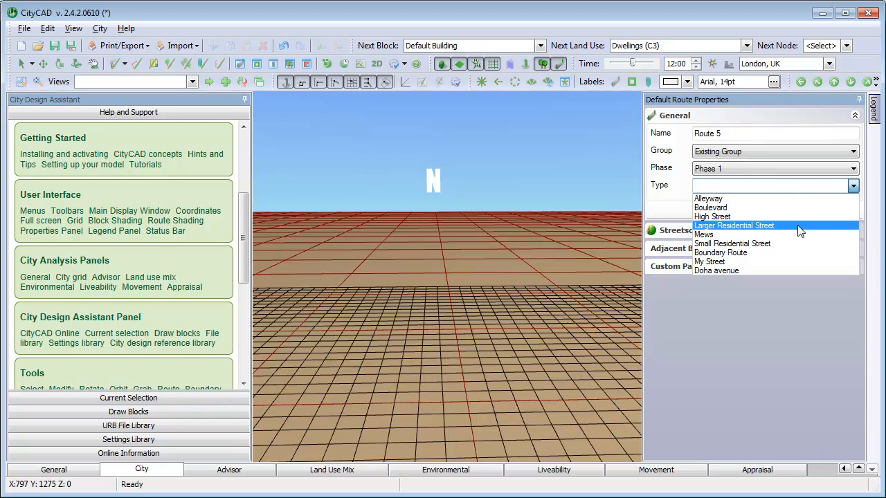
click(733, 224)
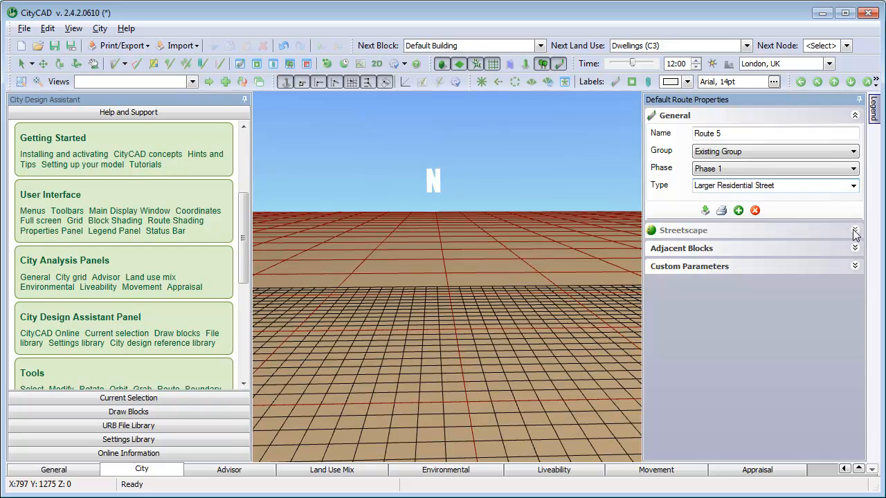
click(855, 230)
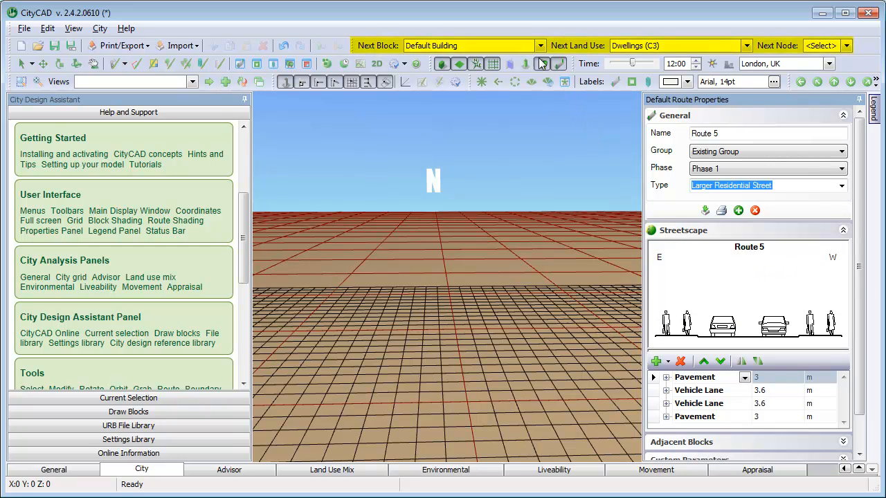
click(540, 44)
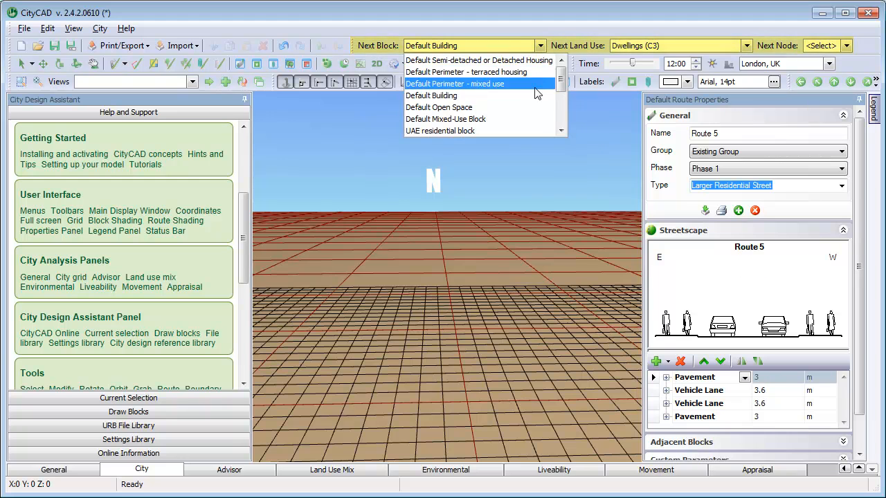
click(479, 61)
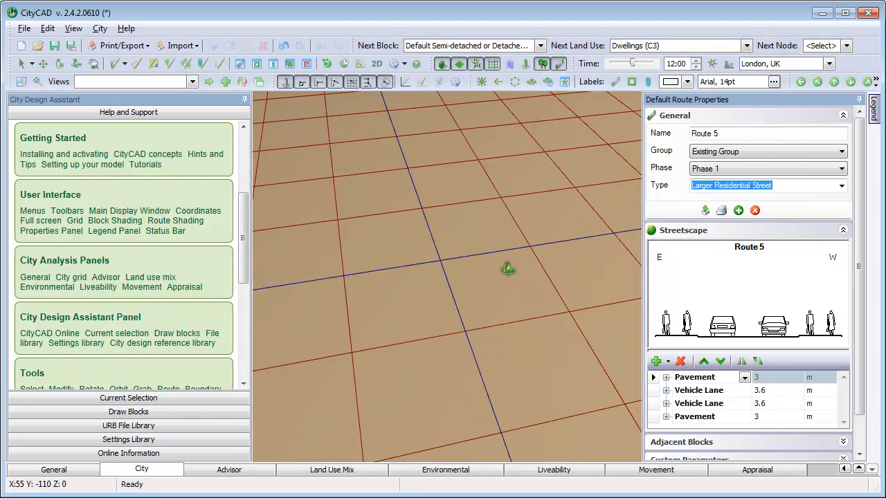
Draw Route 8 between two points and widen its first pavement to 10 m
click(510, 270)
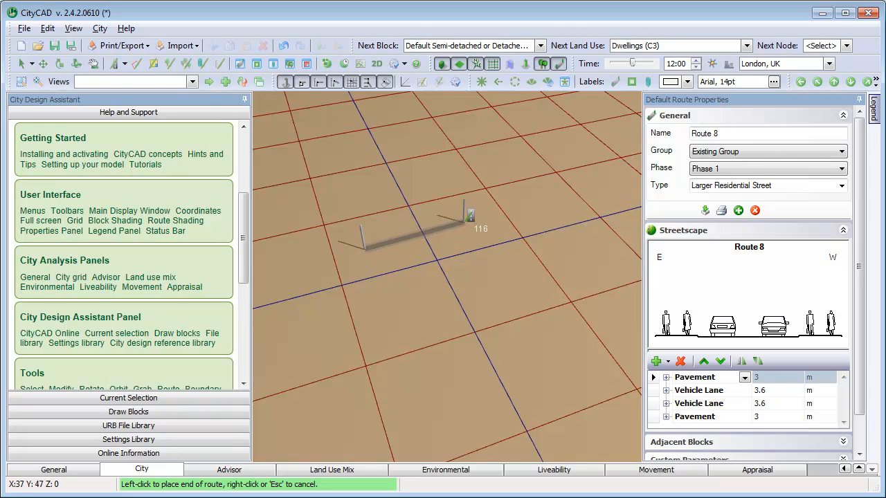
click(478, 233)
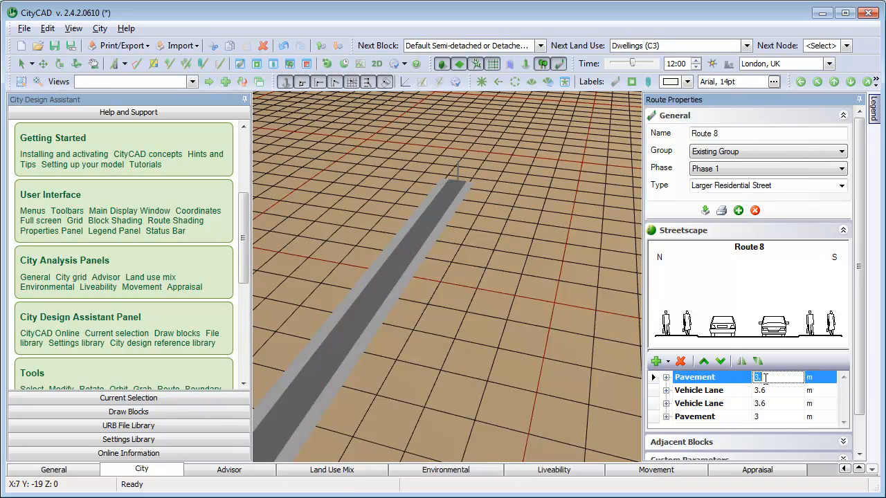
text(10)
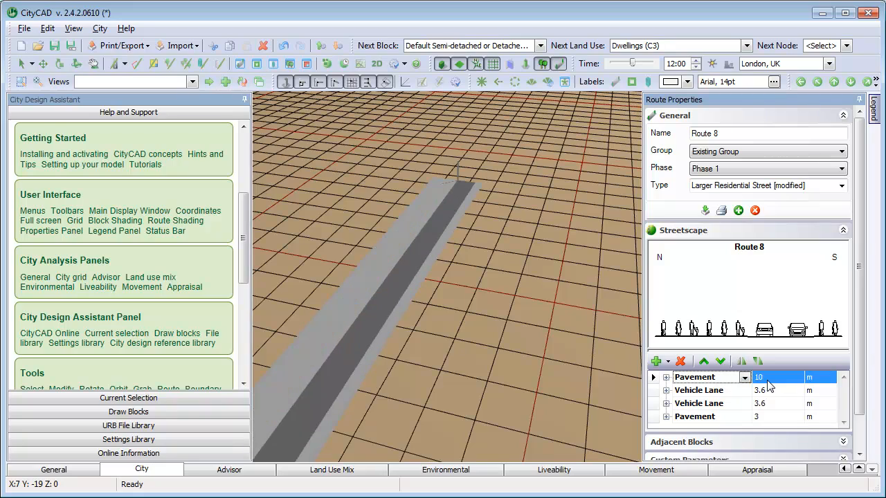
mouse_move(643, 349)
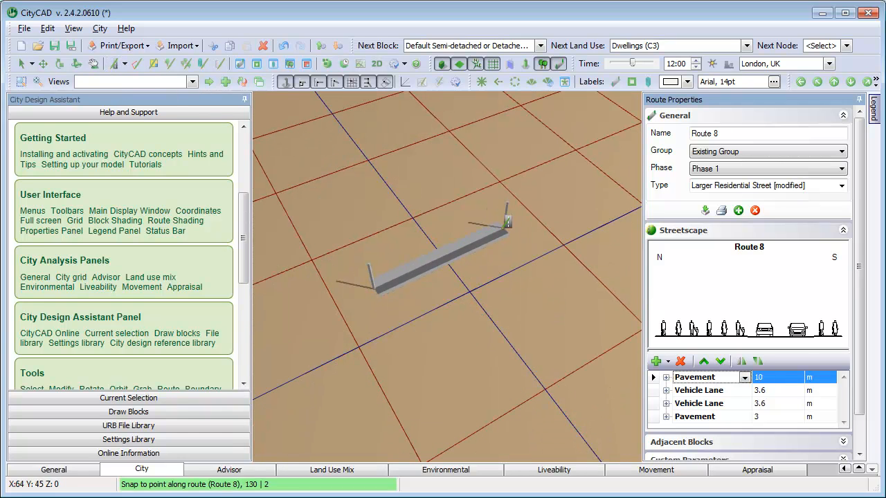
Close the street ring into Block 2 and set its net site residential density to 40 dw/ha
click(540, 339)
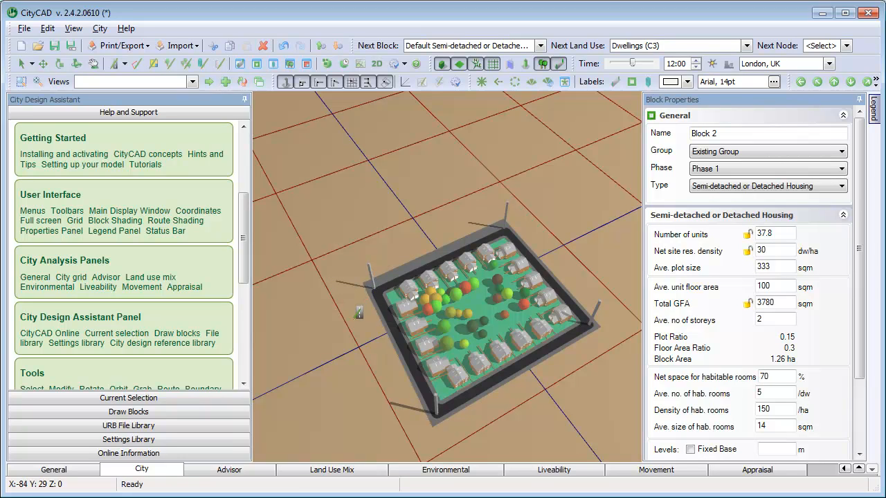
mouse_move(357, 313)
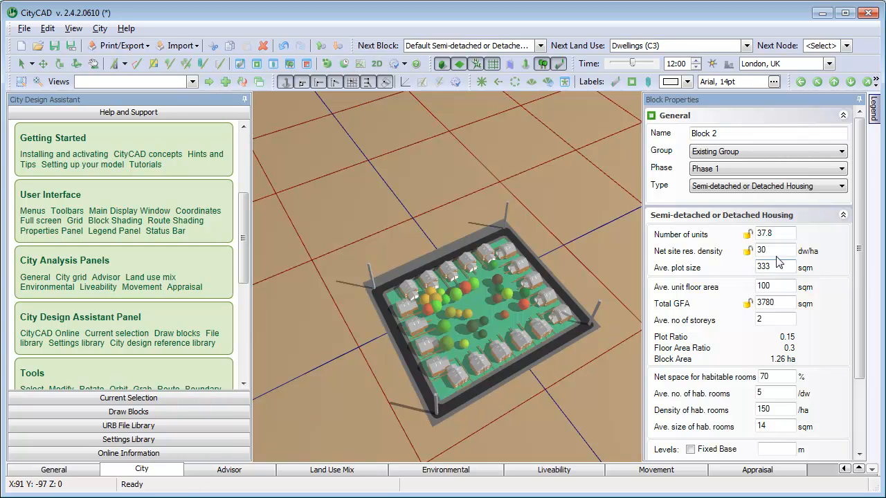
triple_click(770, 251)
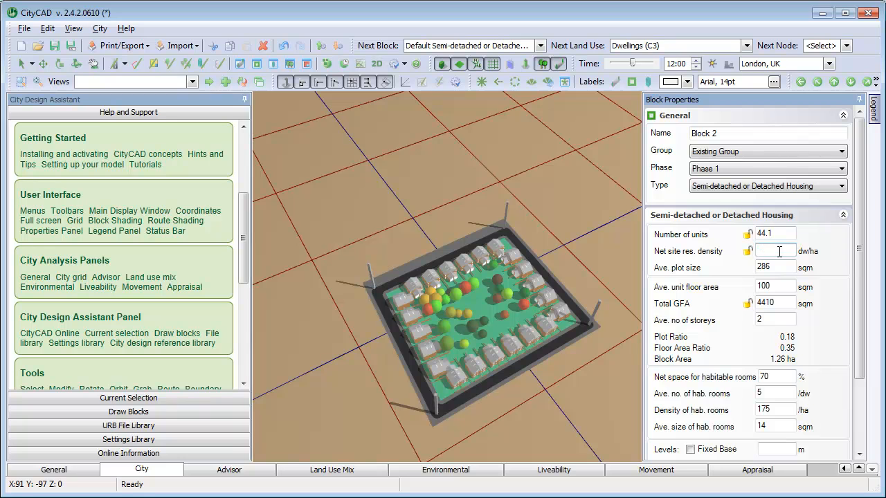
text(15)
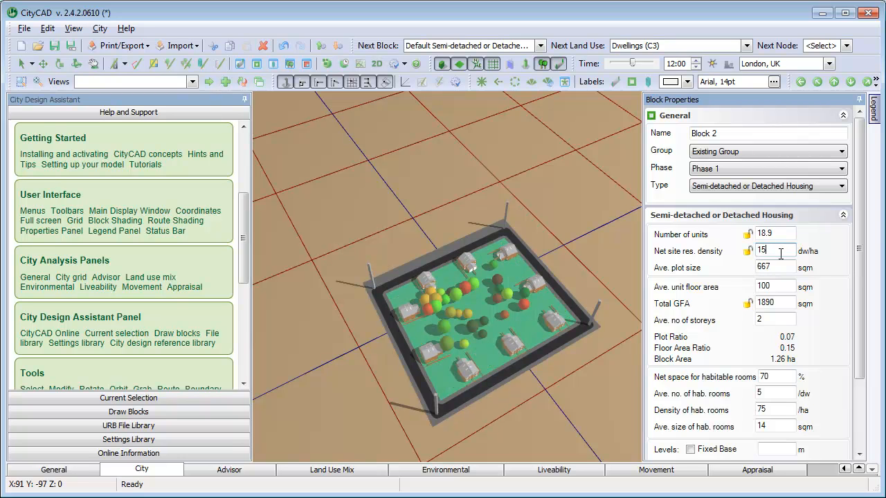
text(40)
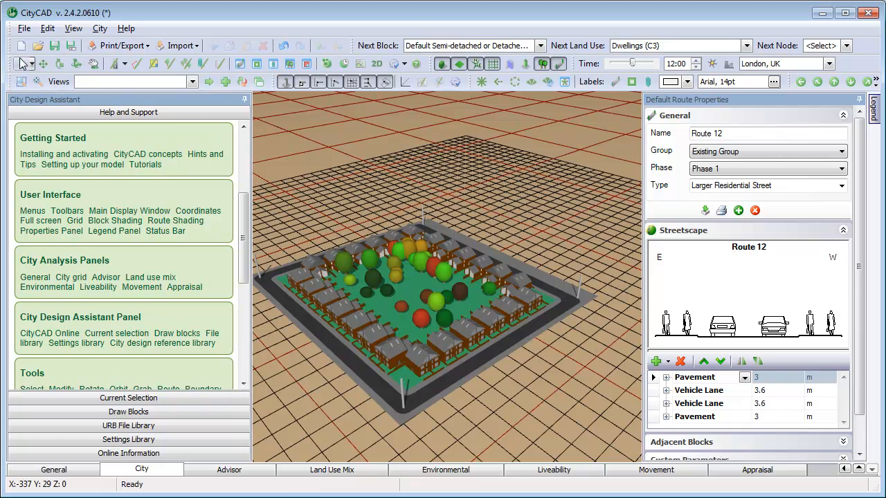
Turn Block 2 into a single Building mass, view it, then reselect it to change the type back
click(443, 312)
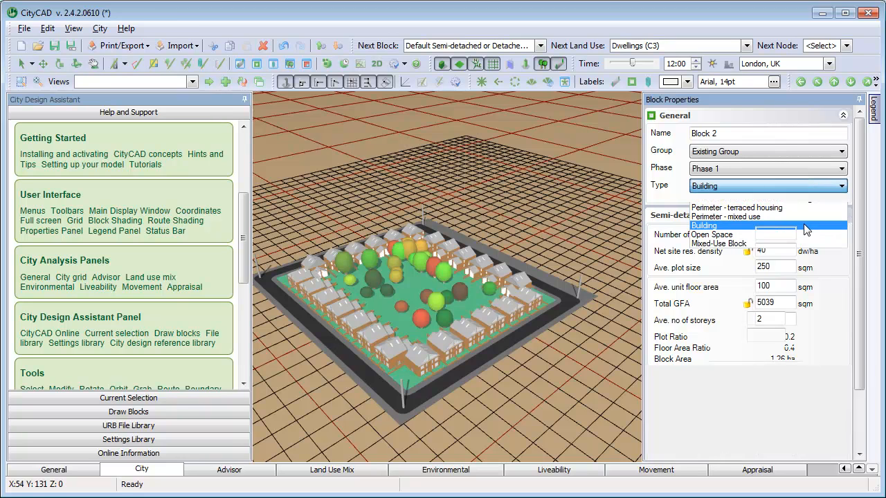
click(704, 226)
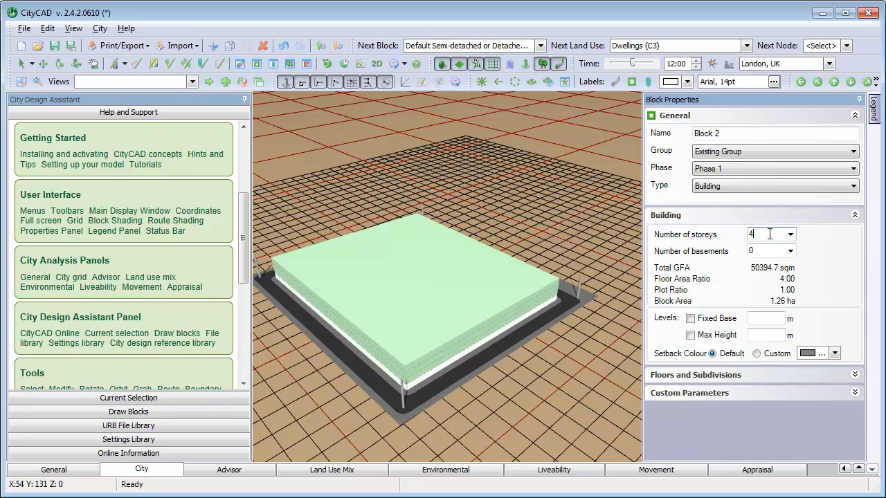
click(615, 347)
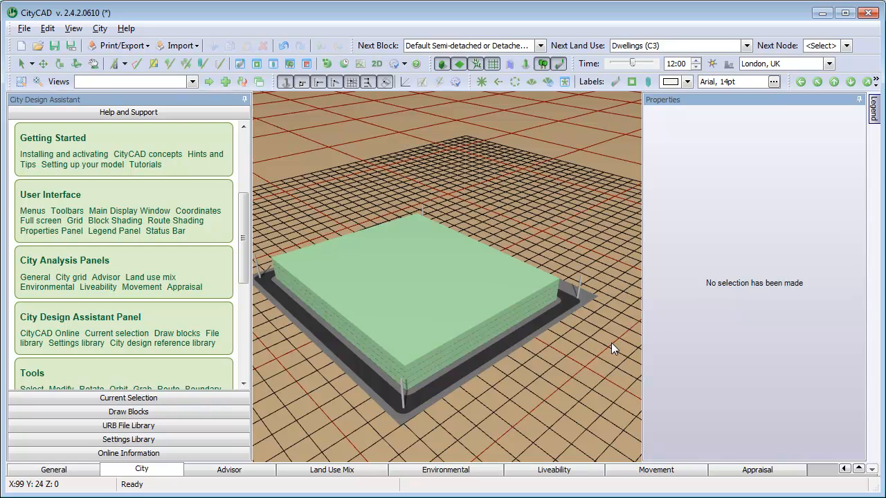
mouse_move(535, 352)
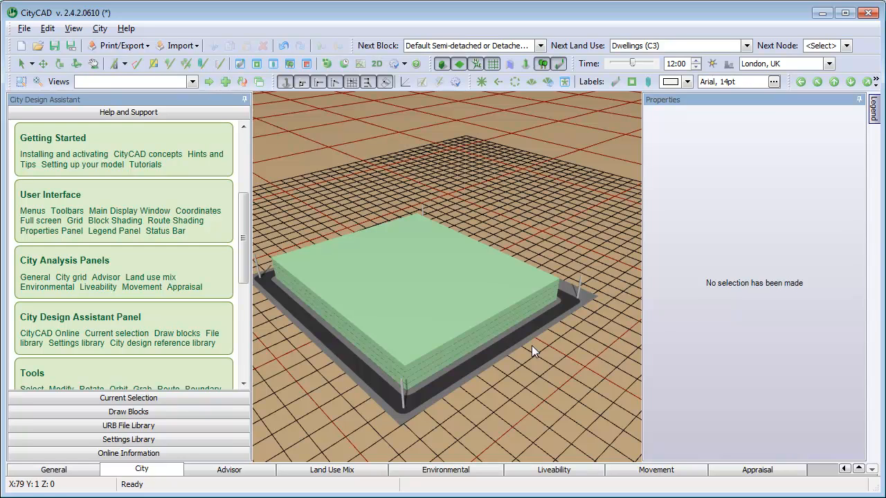
click(416, 298)
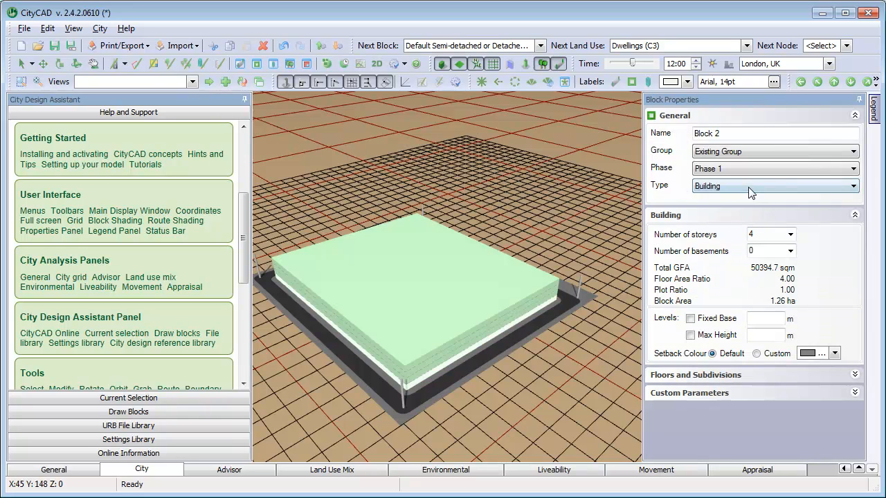
click(774, 185)
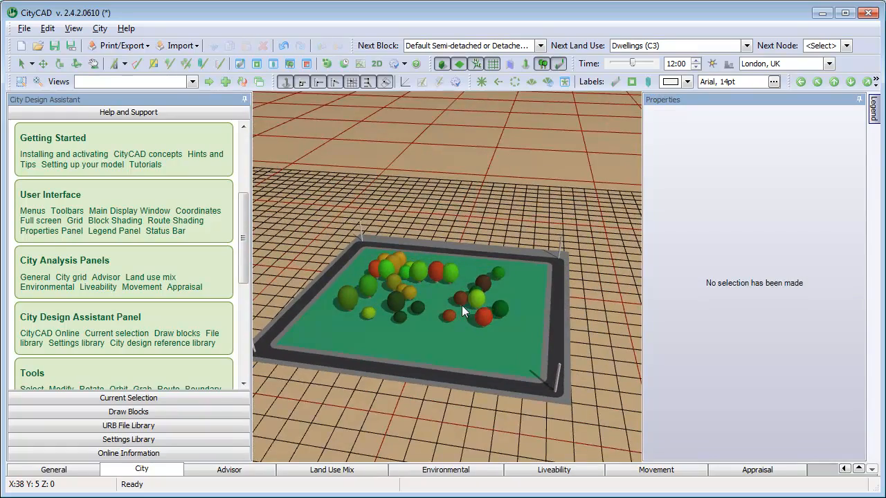
mouse_move(484, 313)
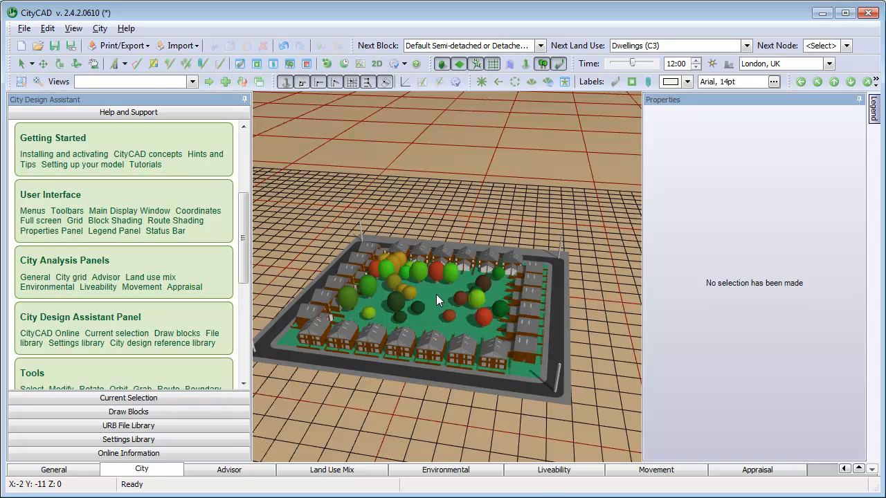
Show Block 2 in the City grid via its right-click menu
right_click(440, 297)
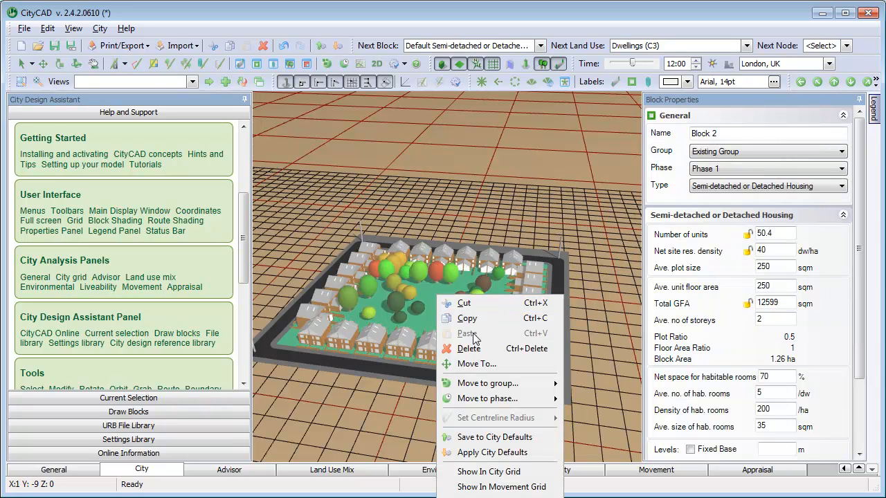
mouse_move(492, 470)
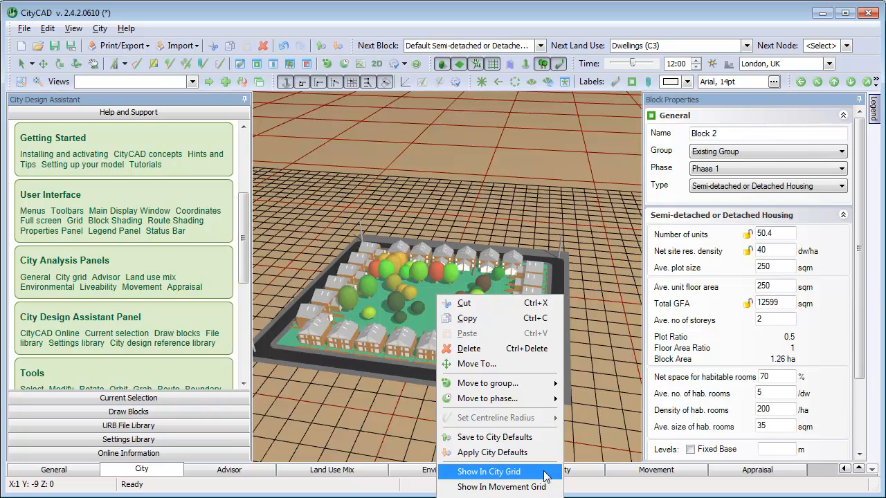
click(489, 471)
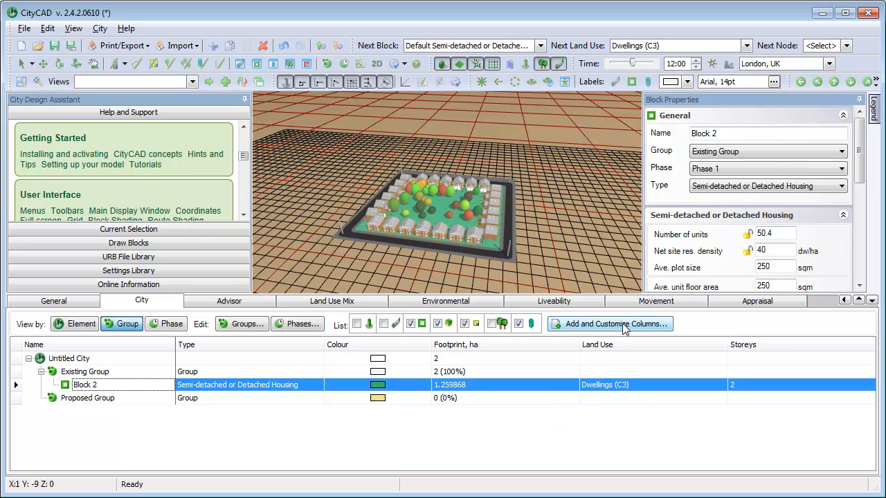
Add Gross Floor Area, sqm (12,598.68) and Number Of Units (50) columns to the City grid
click(609, 324)
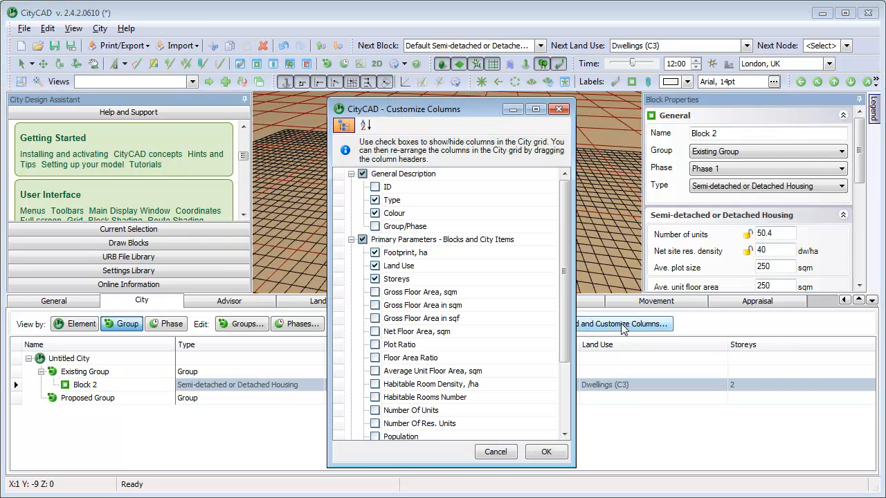
click(375, 291)
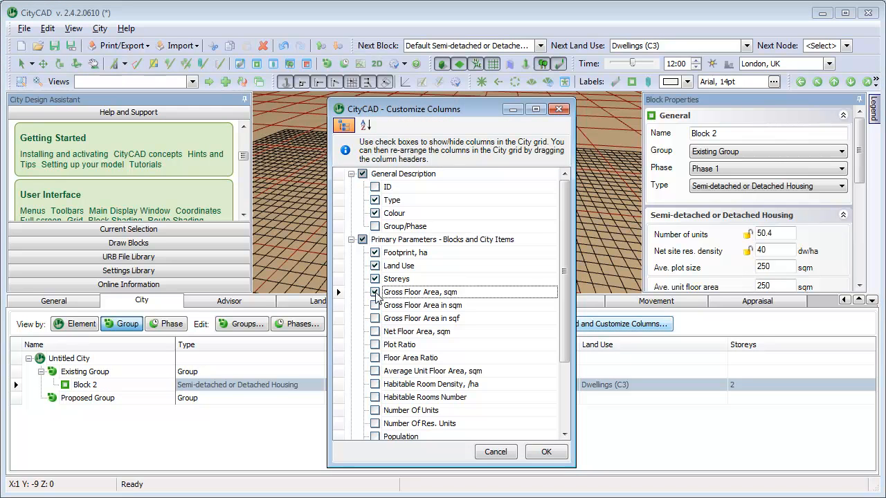
scroll(down, 3)
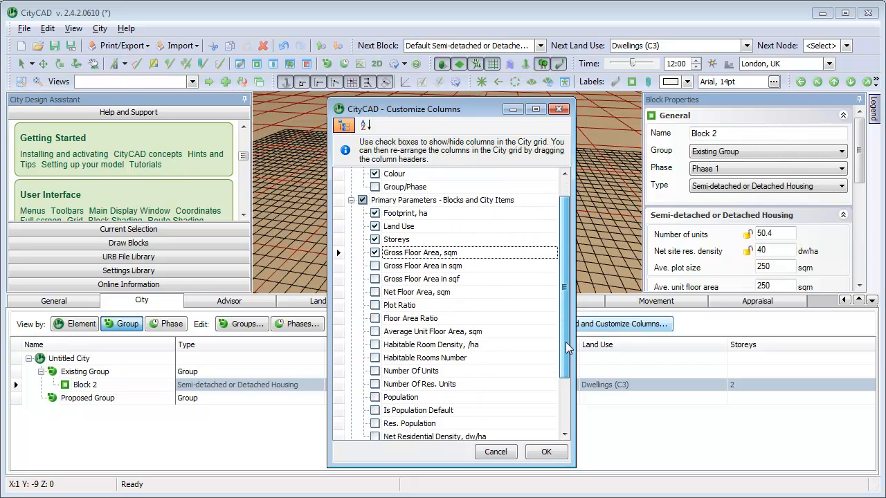
scroll(down, 3)
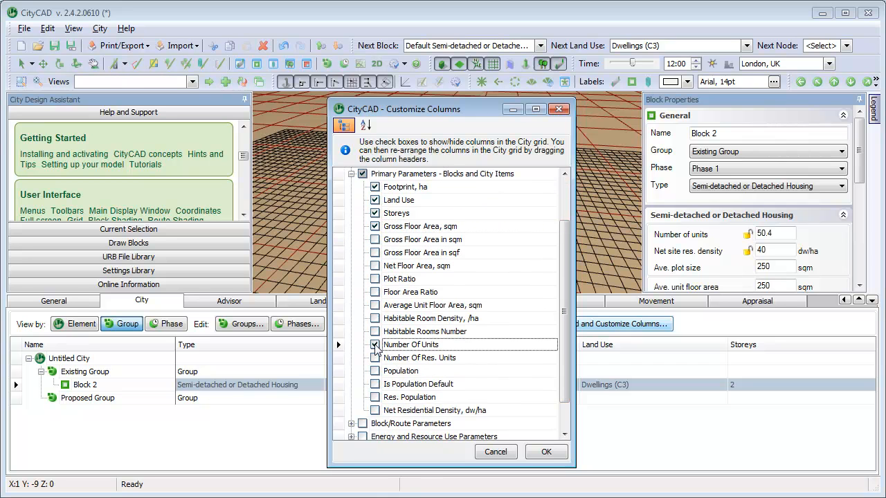
click(546, 451)
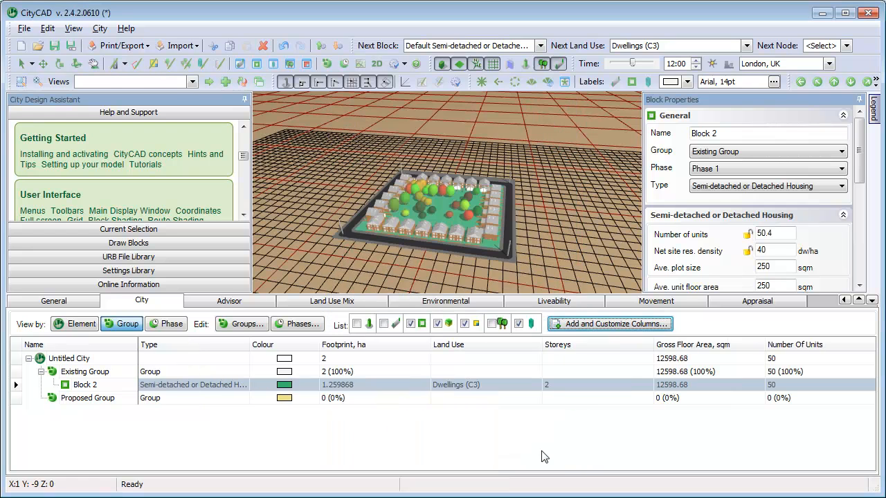
mouse_move(645, 423)
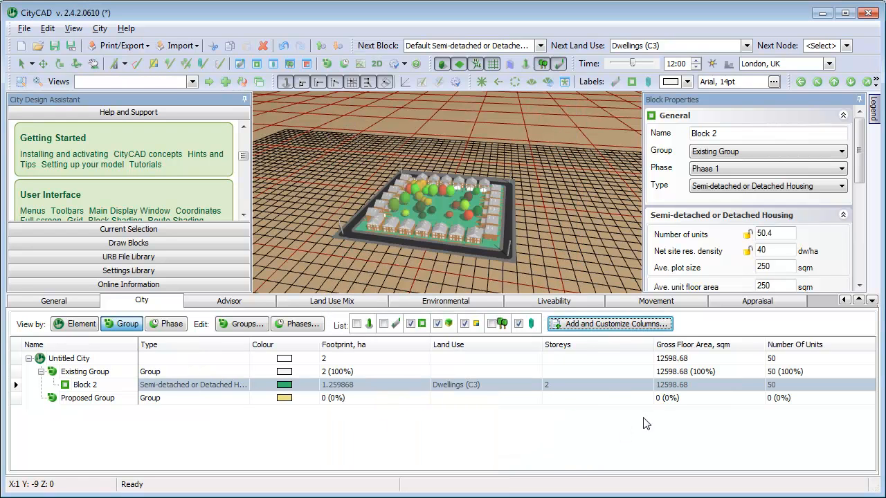